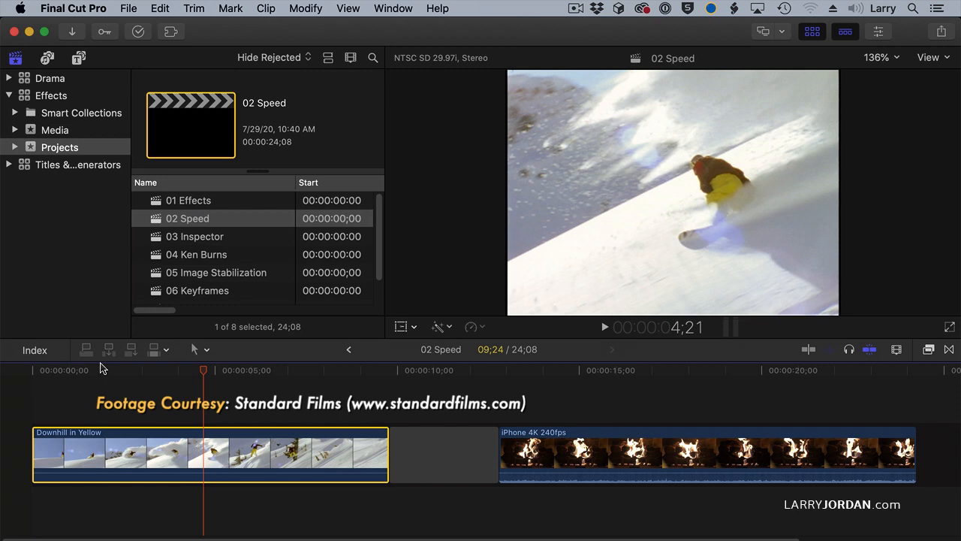
mouse_move(102, 369)
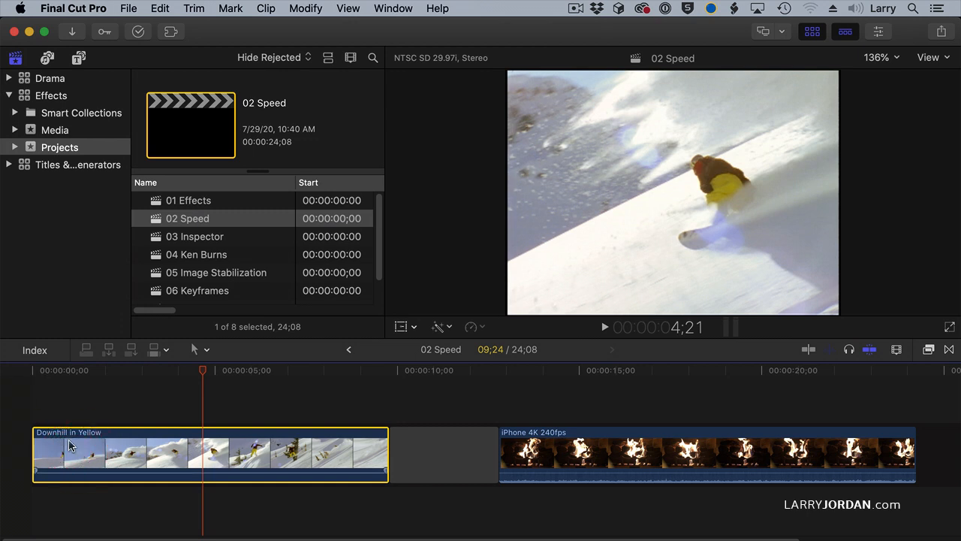
Reveal Downhill in Yellow's source in the browser and add a freeze frame above it
key(Shift+F)
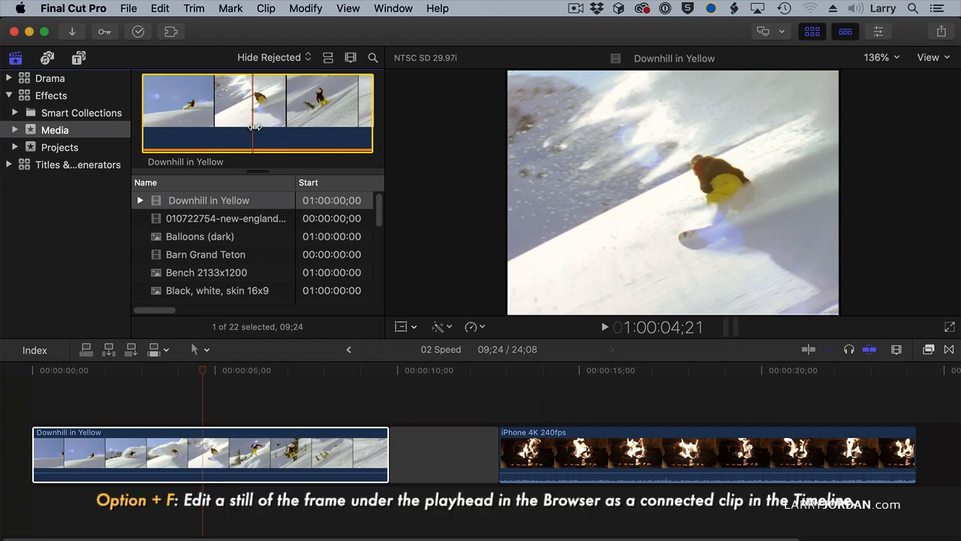
key(option+f)
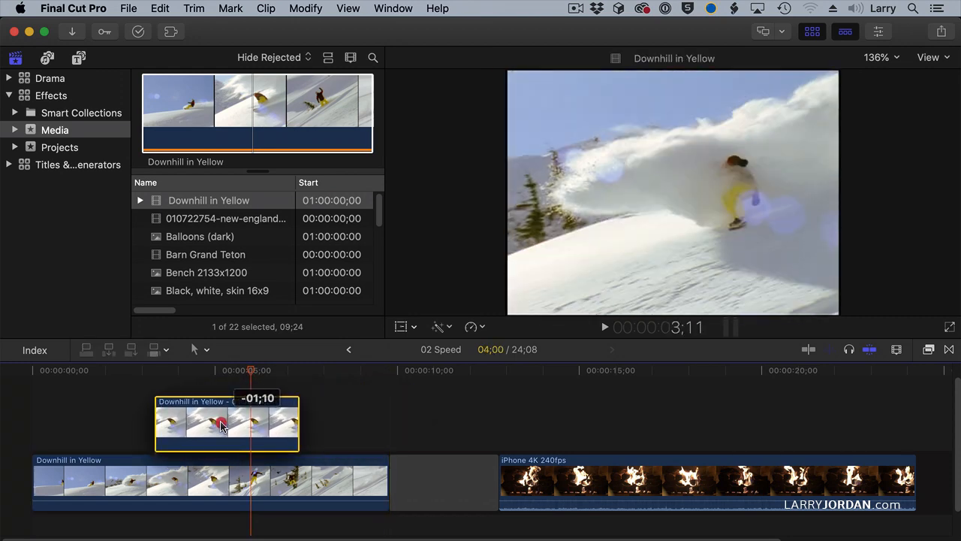
Reposition and shorten the connected still, then select it for deletion
drag(222, 425, 289, 417)
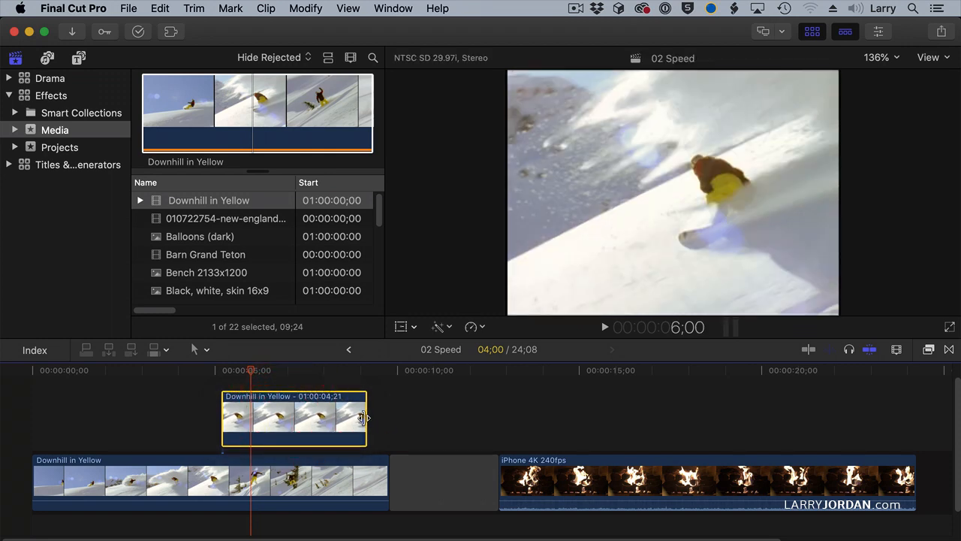
drag(364, 418, 293, 426)
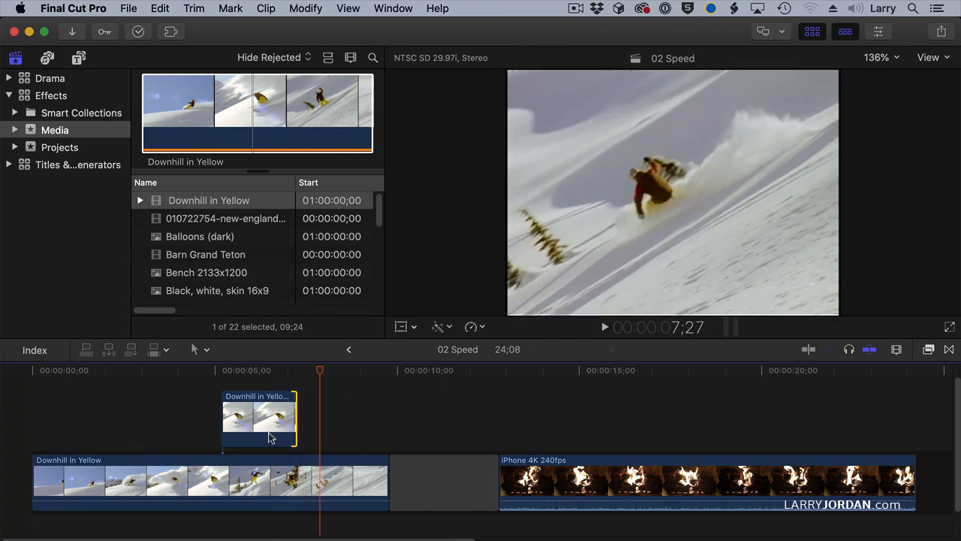
click(264, 420)
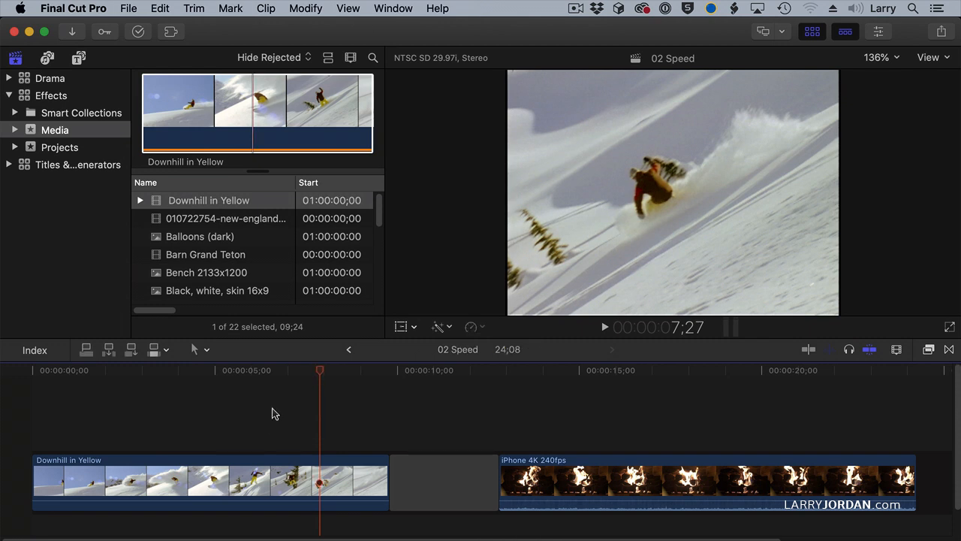
Add a Hold from the Retime menu to Downhill in Yellow and lengthen the hold segment
click(237, 382)
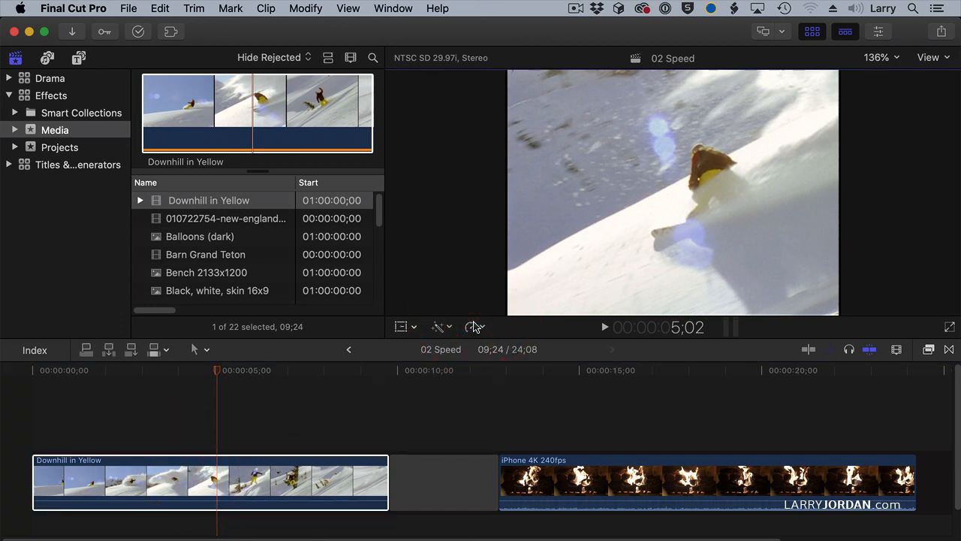
click(474, 326)
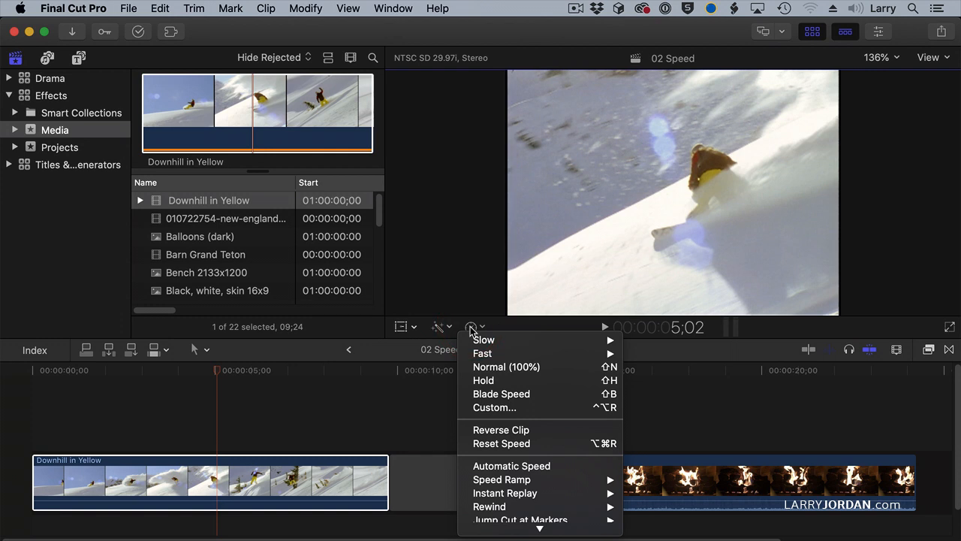
mouse_move(483, 380)
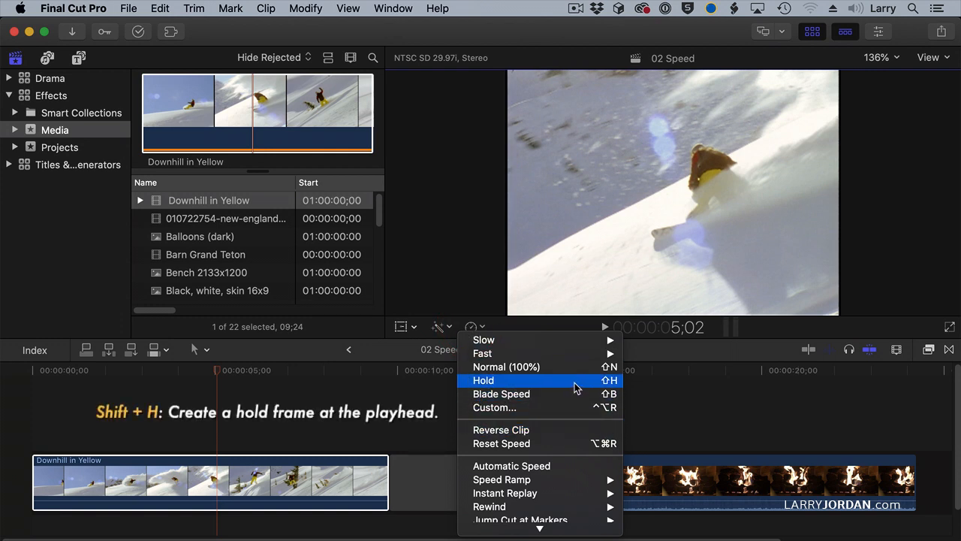
click(482, 380)
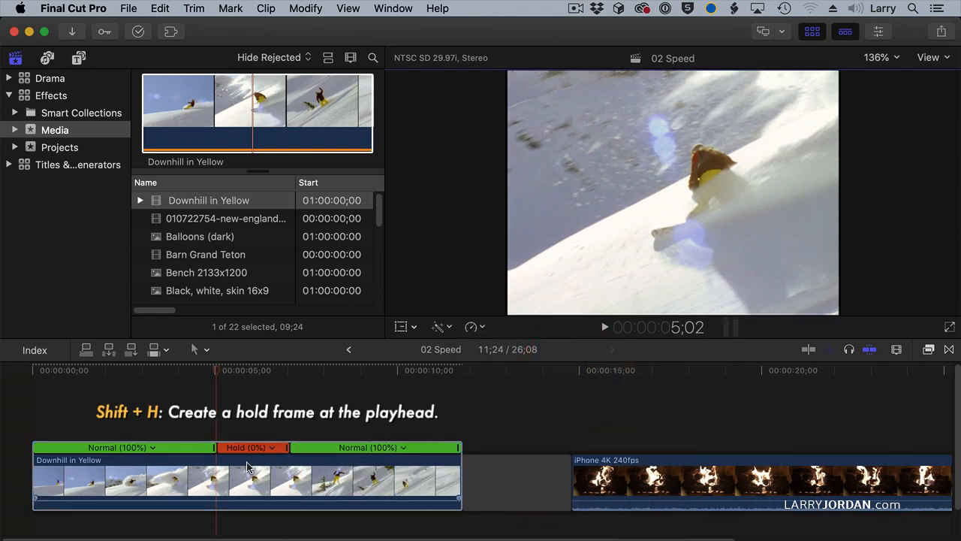
click(148, 371)
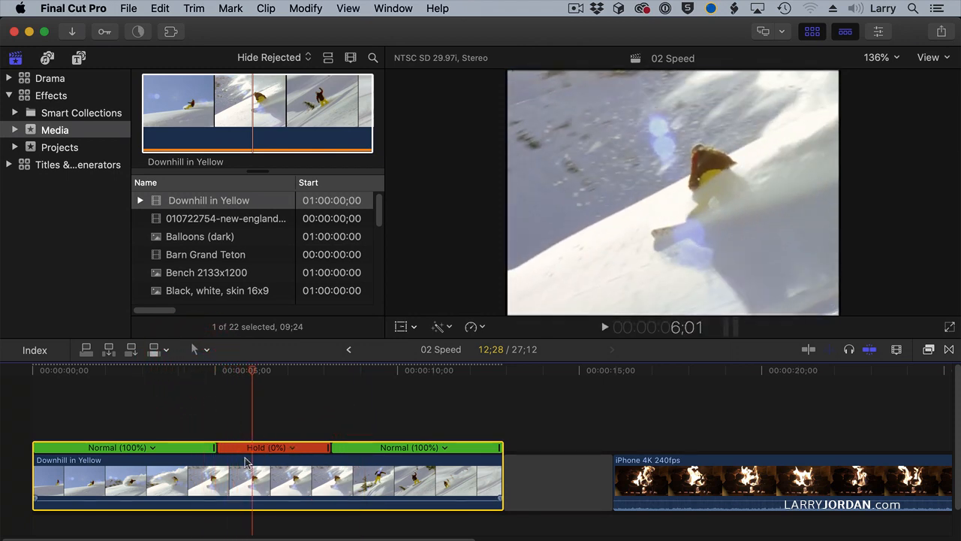
Edit the hold's Source Frame via its speed transition, picking an earlier frozen frame
click(214, 448)
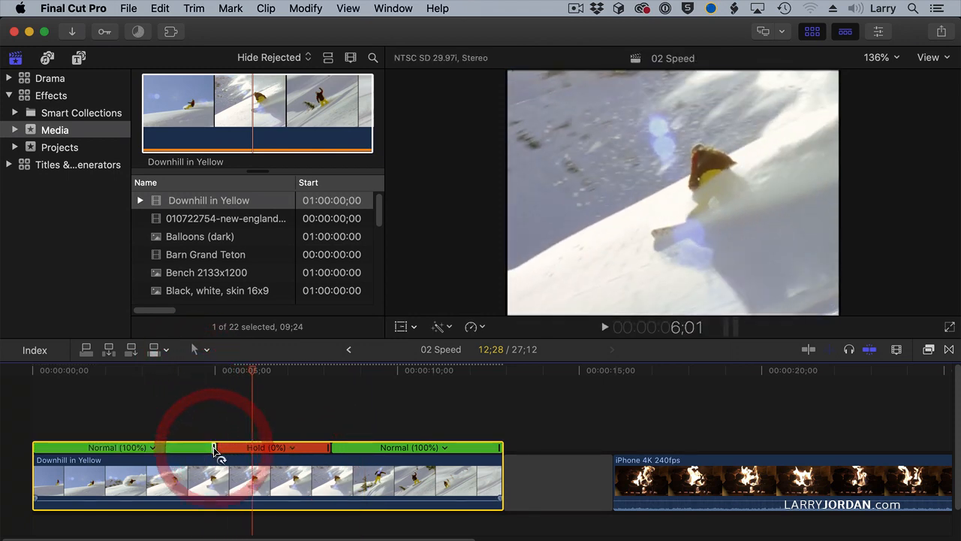
click(214, 447)
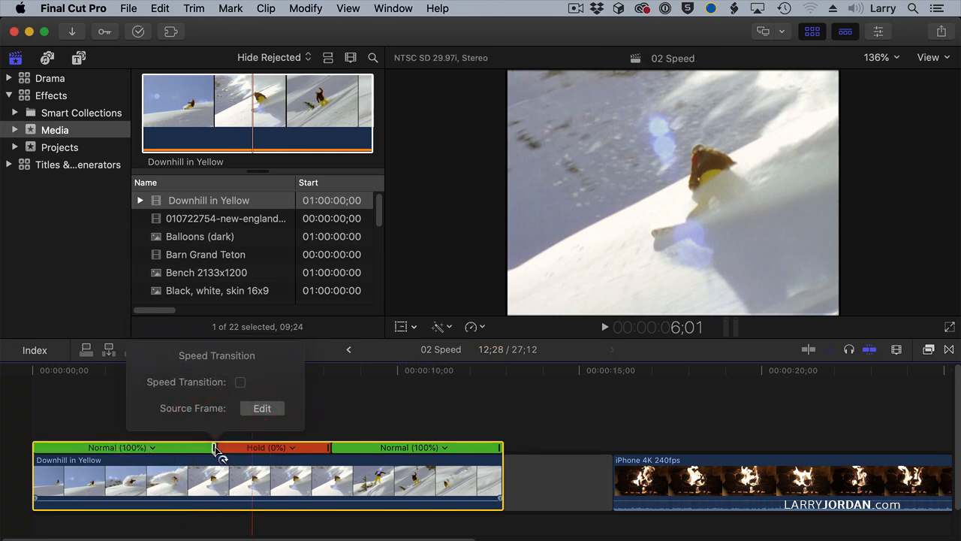
click(262, 409)
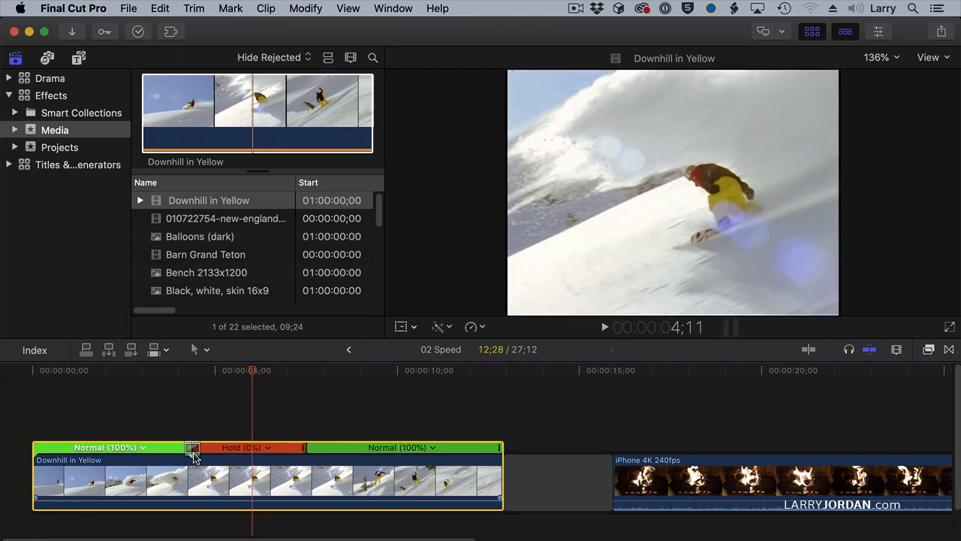
click(192, 450)
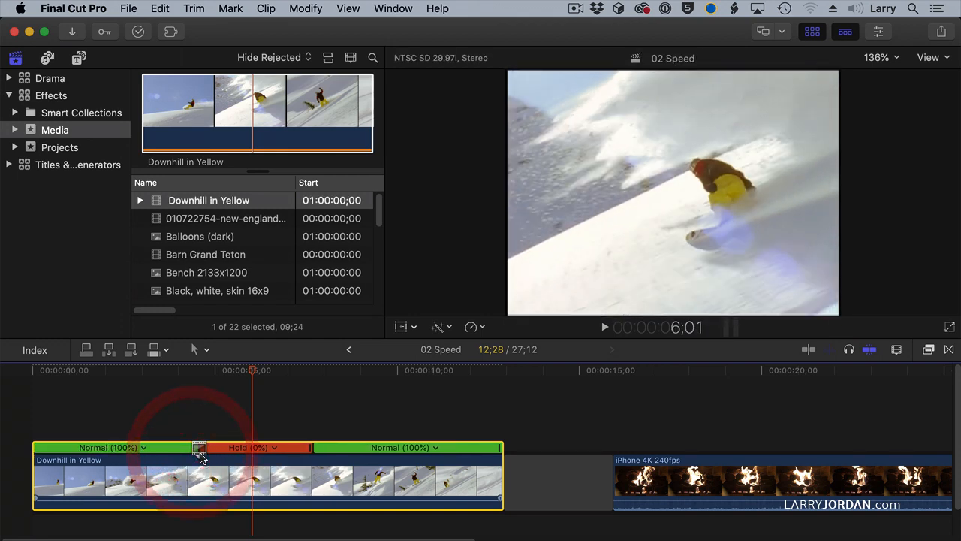
click(240, 471)
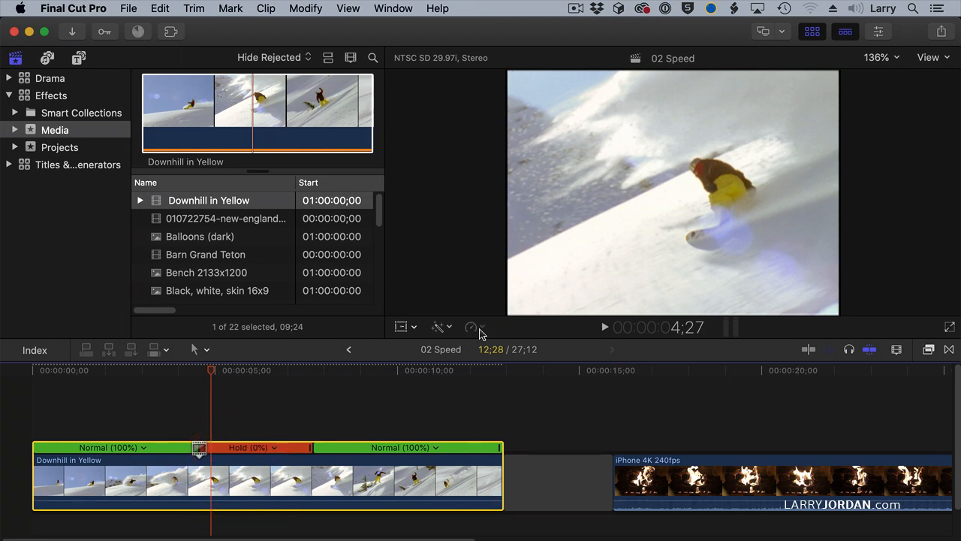
Reset Downhill in Yellow to Normal (100%) from the Retime menu, clearing the hold
click(472, 326)
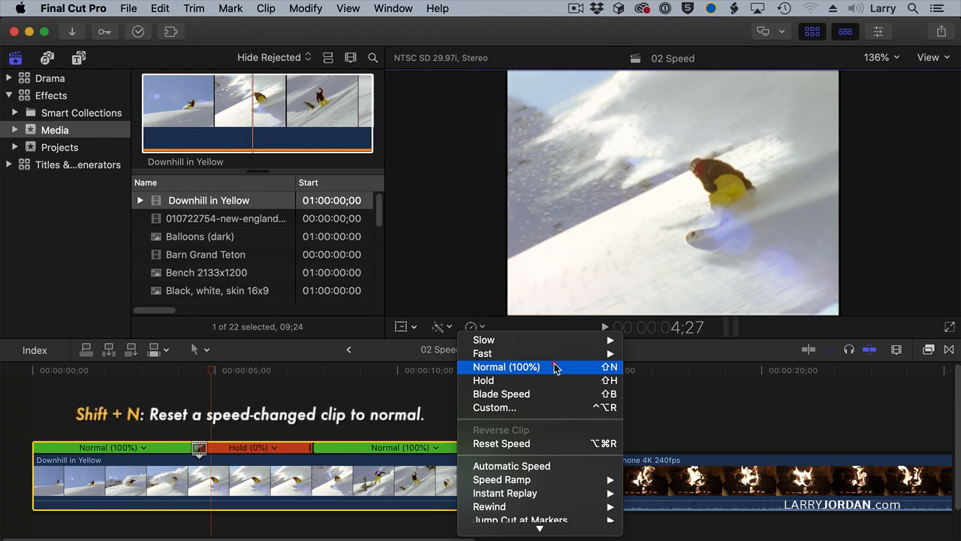
click(504, 368)
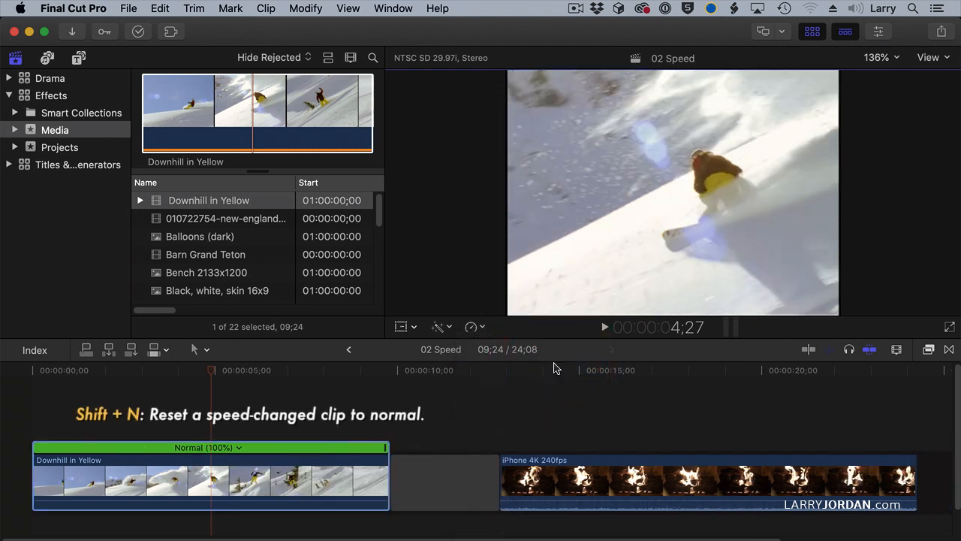
click(211, 492)
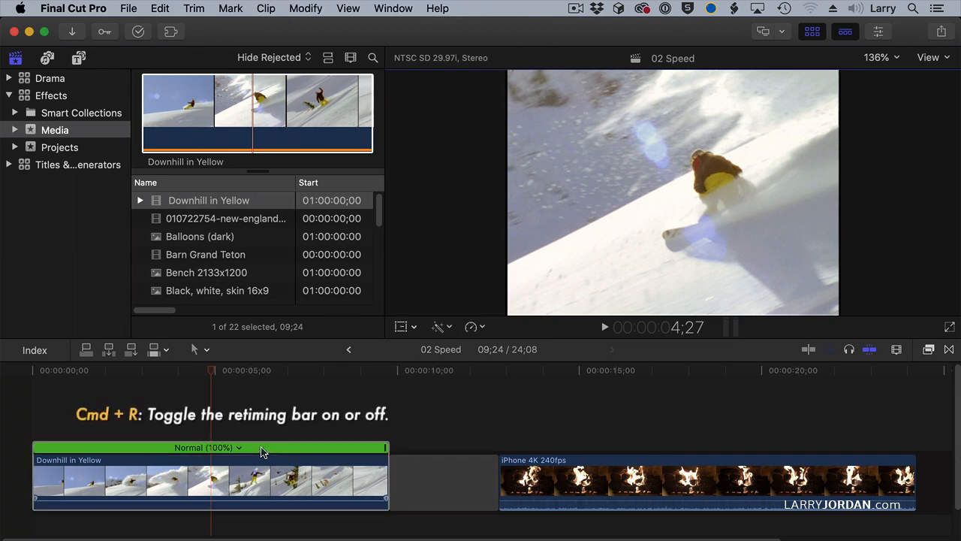
mouse_move(244, 452)
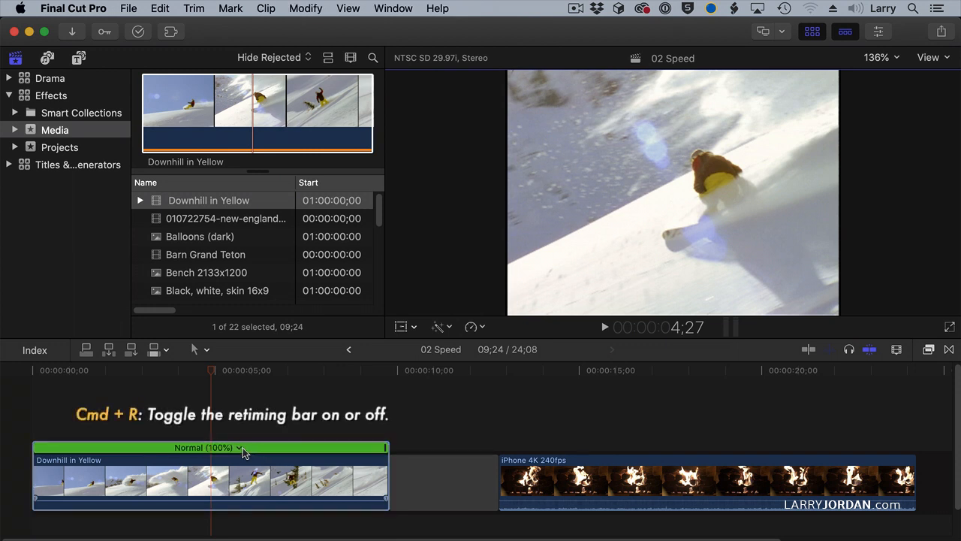
Try a Slow 25% preset on the clip, then return it to normal speed via the Retime menu
click(239, 447)
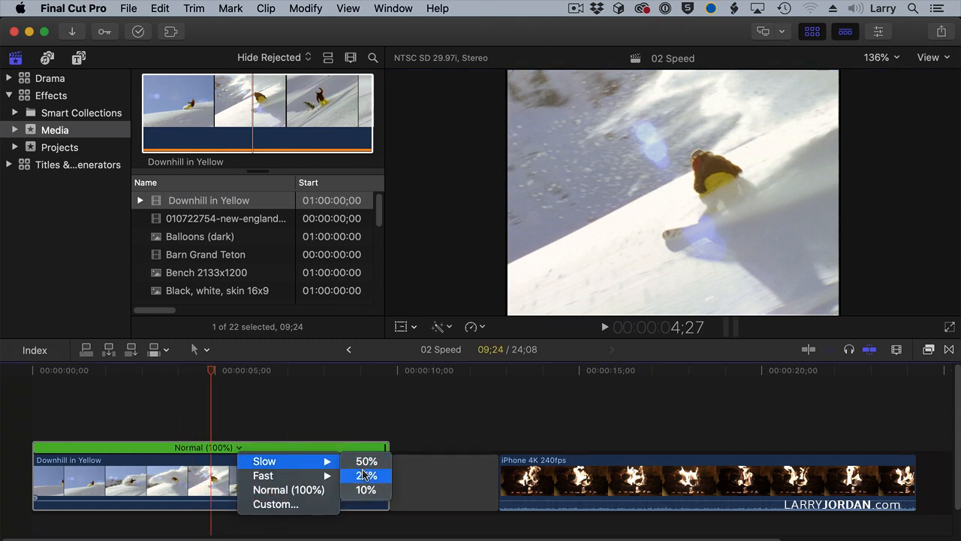
click(367, 473)
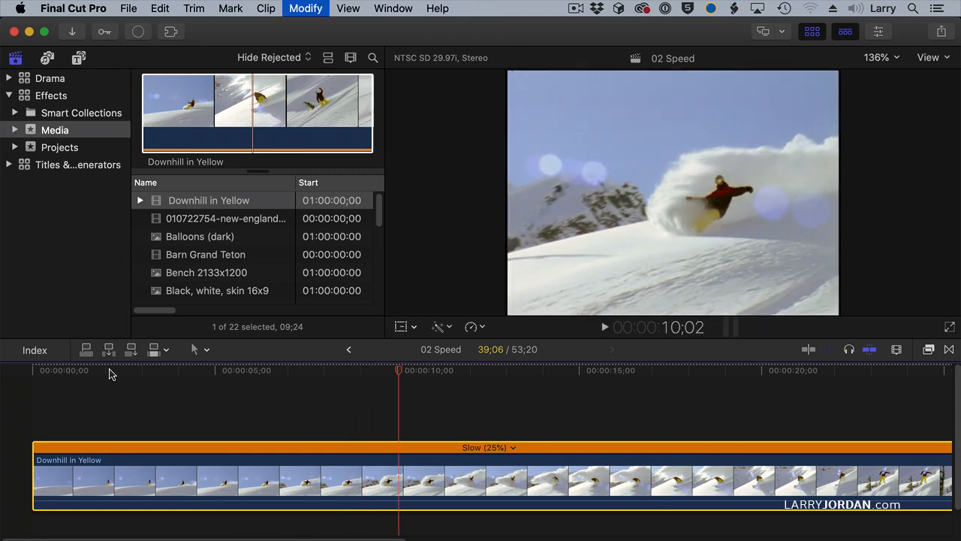
click(239, 448)
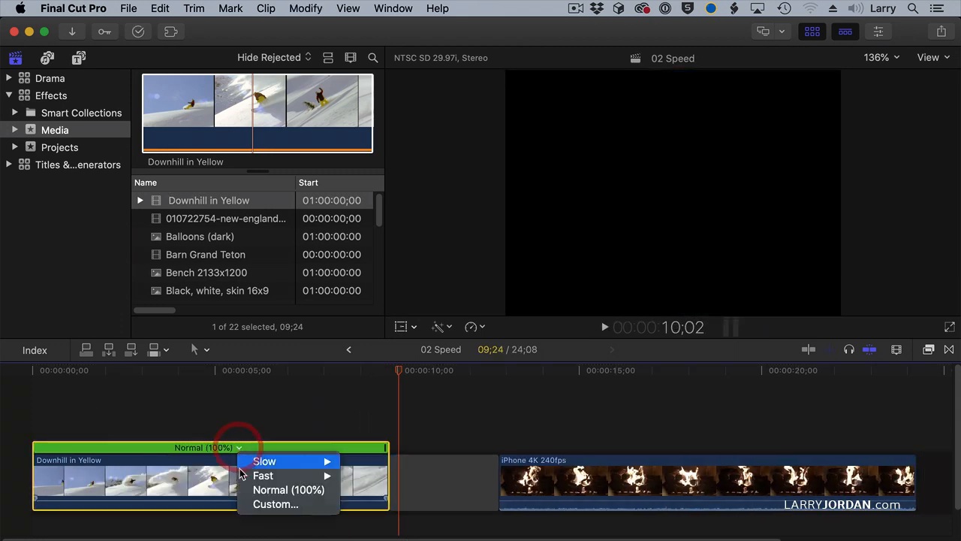
click(262, 475)
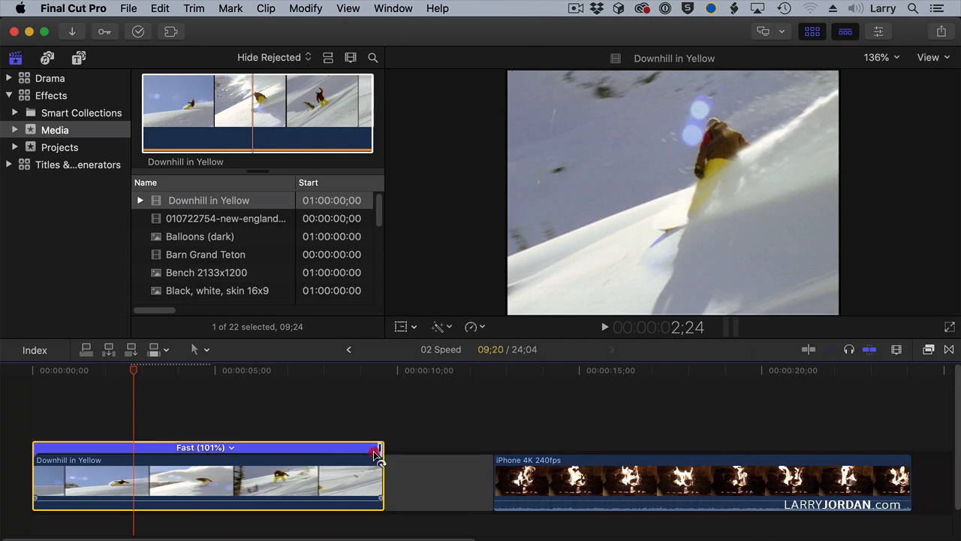
Drag the clip's retime handle to speed it up, then lengthen it to about 78% slow
drag(375, 447, 524, 447)
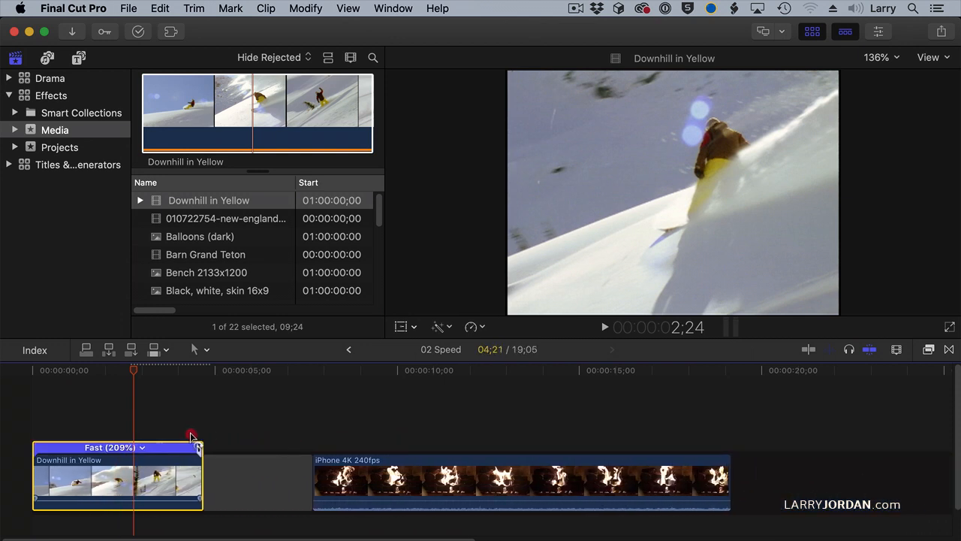
drag(197, 447, 277, 448)
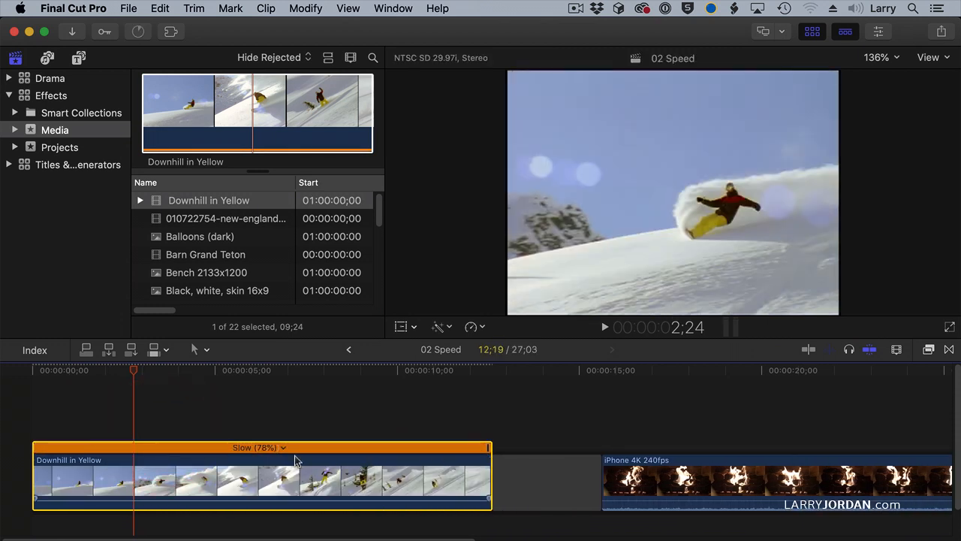
click(273, 447)
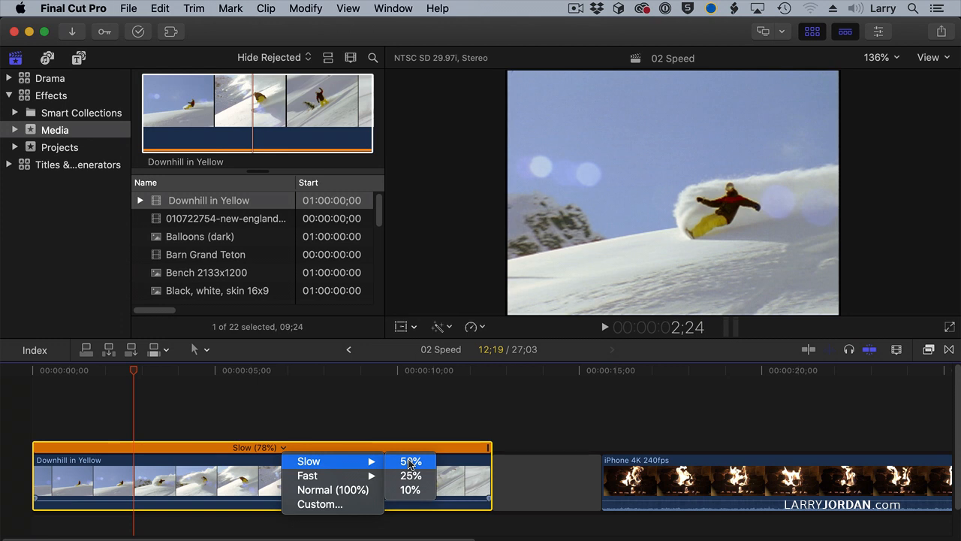
mouse_move(421, 462)
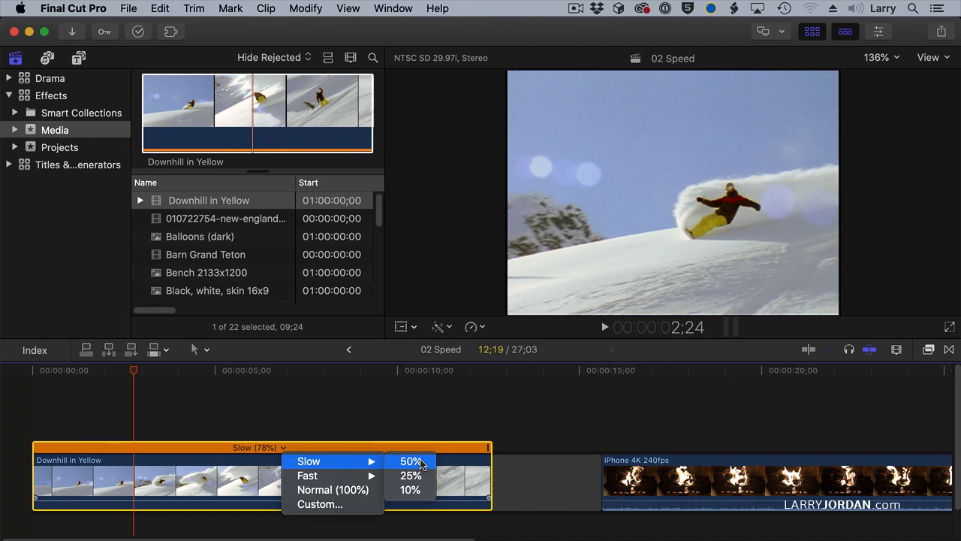
mouse_move(423, 434)
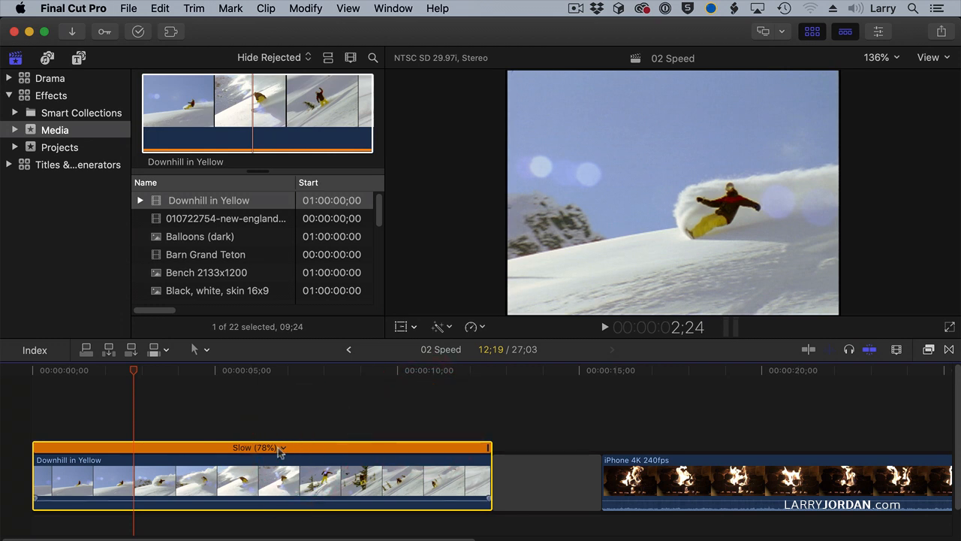
mouse_move(260, 448)
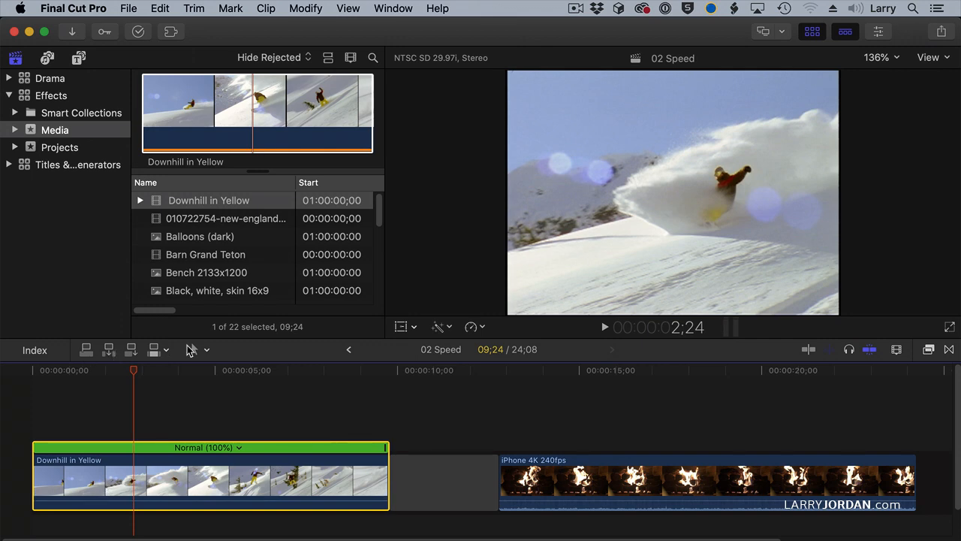
Range-select part of the clip, apply Speed Ramp to 0%, and adjust the hold's duration
click(193, 350)
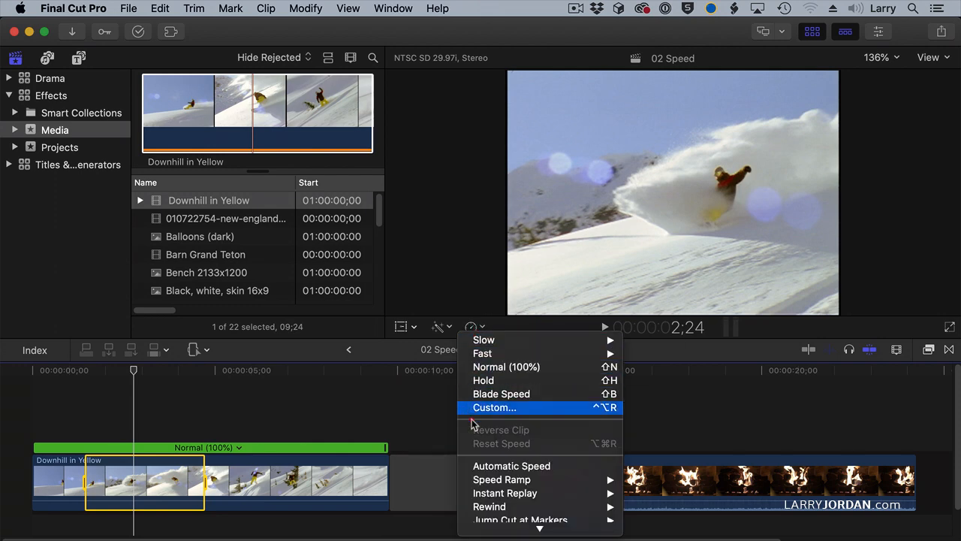
mouse_move(500, 479)
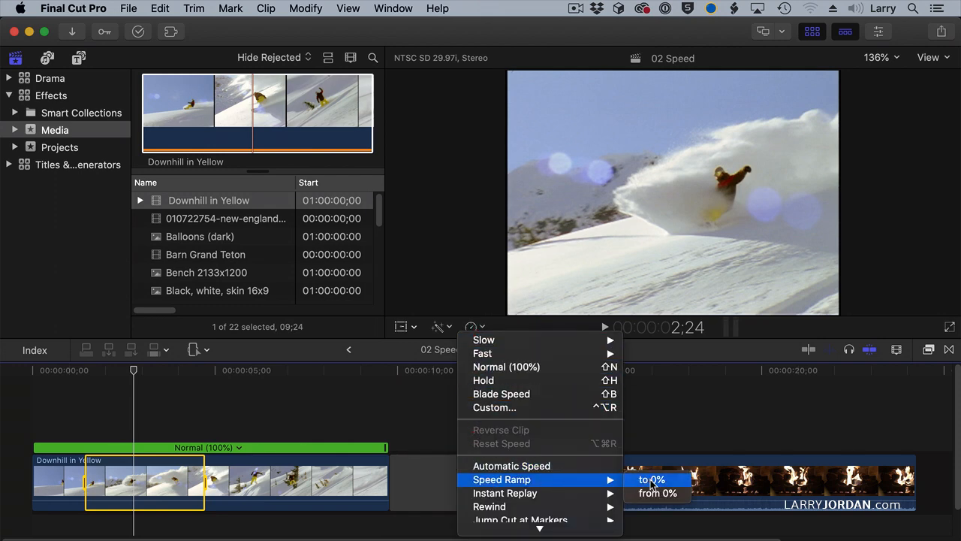
click(653, 479)
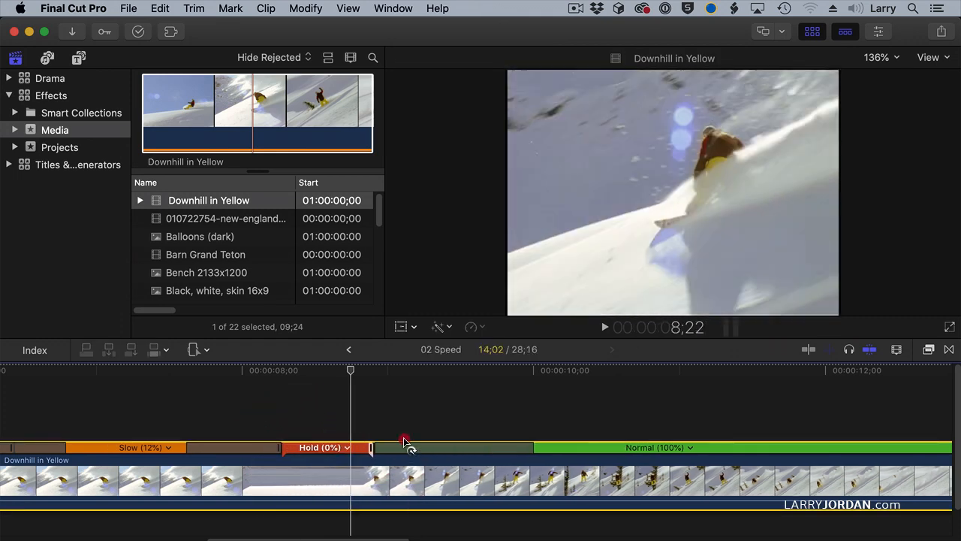
drag(370, 447, 418, 447)
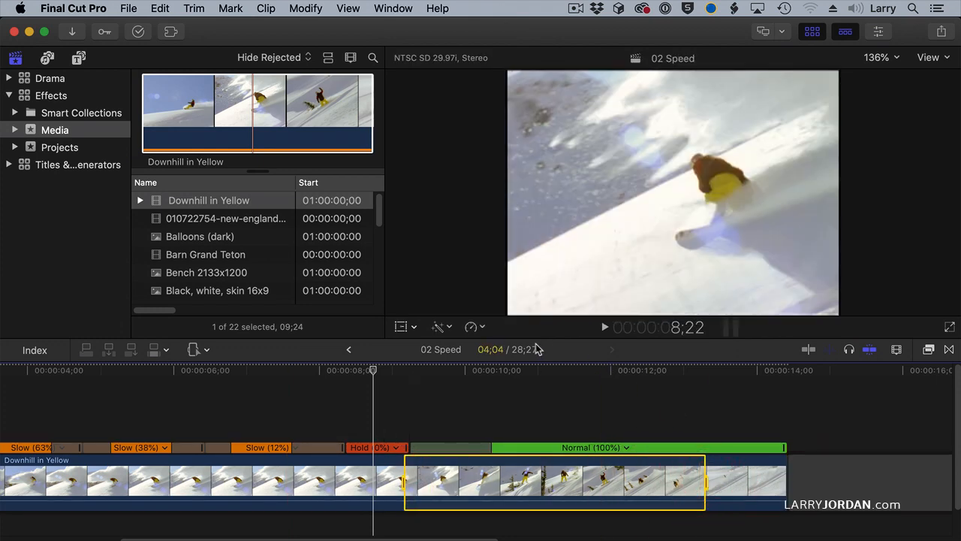
Apply Speed Ramp from 0% to the range after the hold, ramping back to normal speed
click(473, 326)
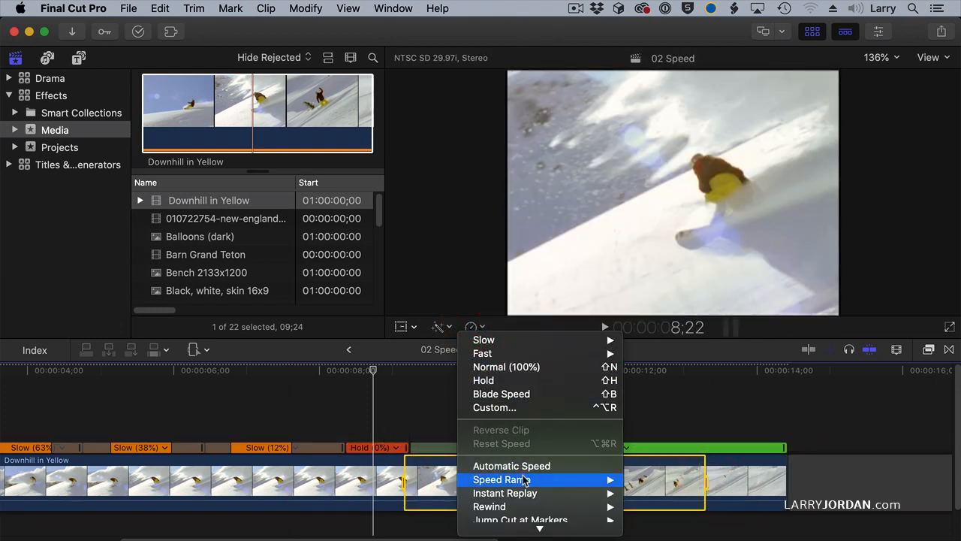
click(501, 479)
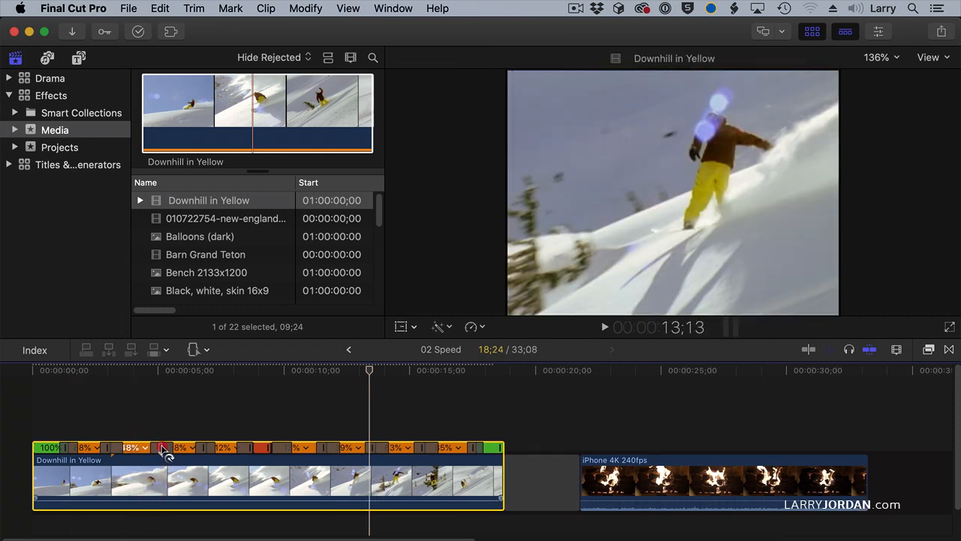
drag(163, 447, 156, 448)
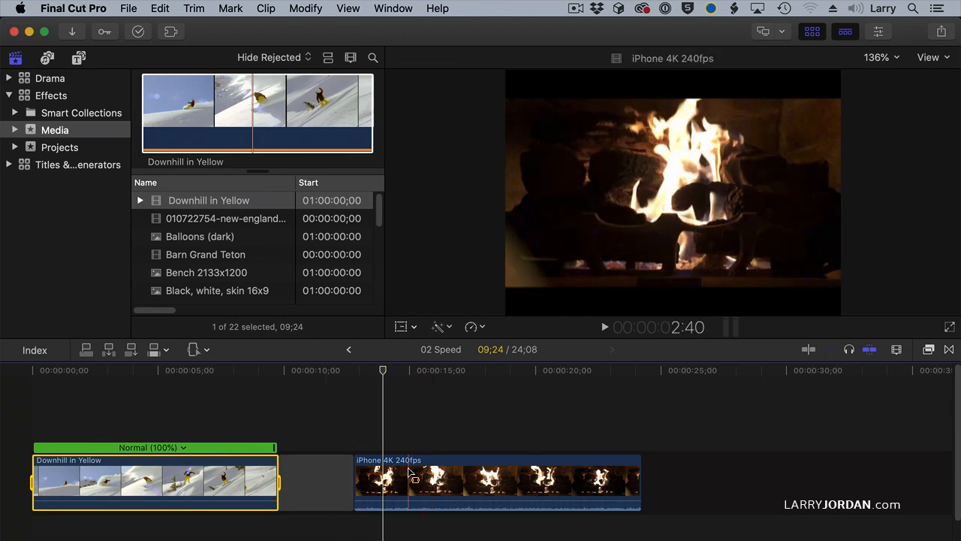
Reset the snowboard clip's speed and move the playhead onto the fireplace clip
click(355, 375)
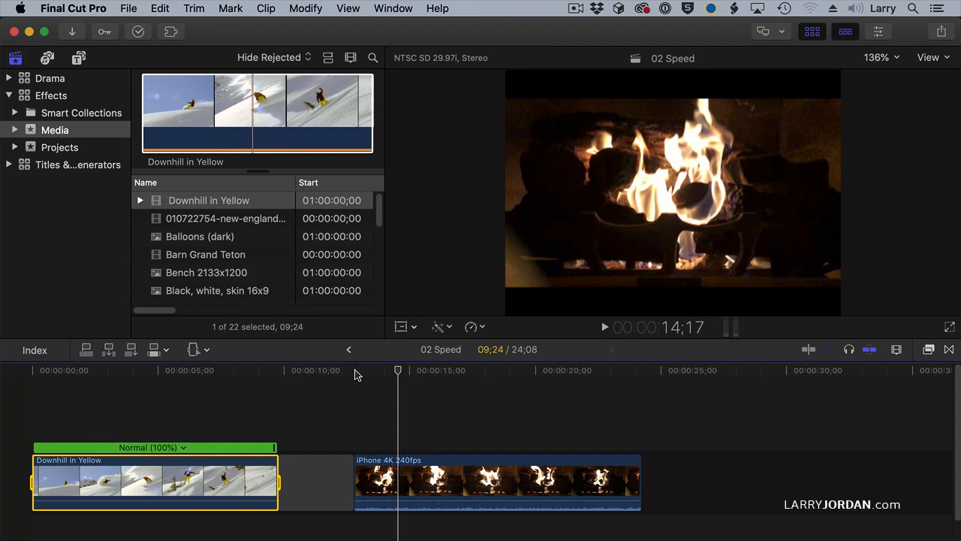
click(348, 349)
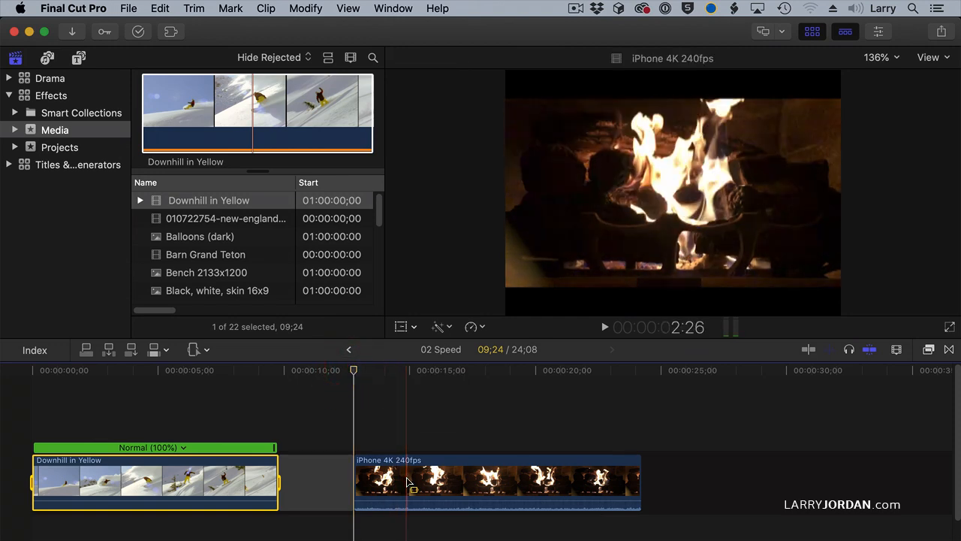
Set the iPhone 4K 240fps fireplace clip to Automatic Speed, playing at 12%
click(469, 327)
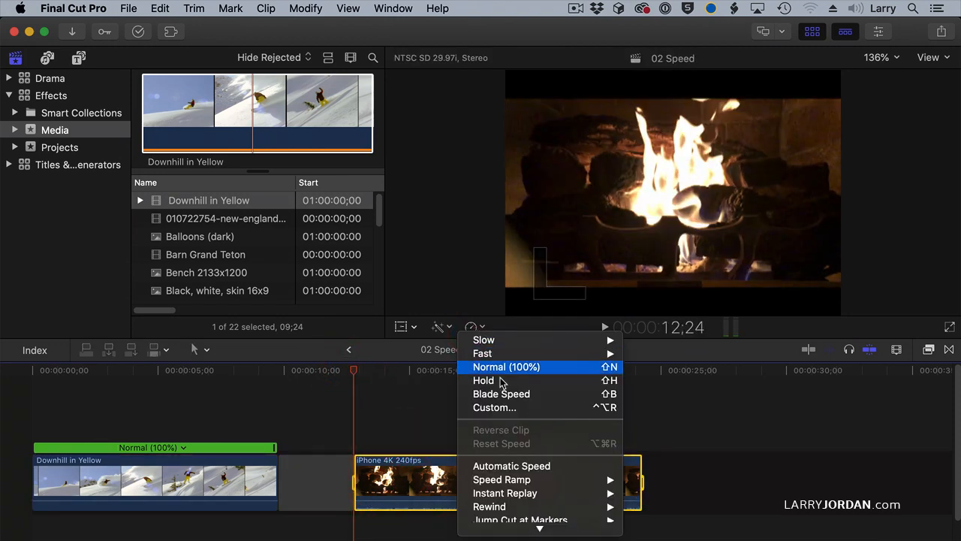
mouse_move(512, 466)
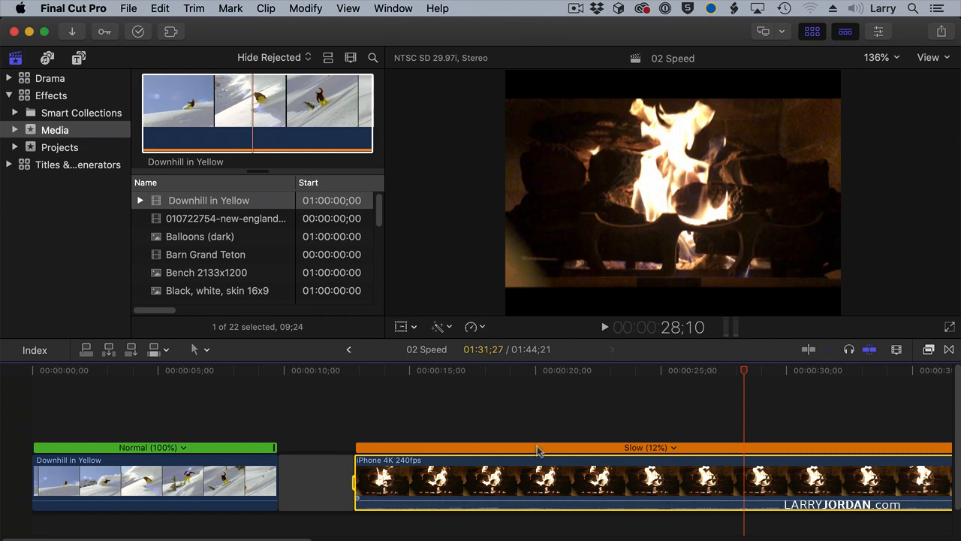
click(207, 481)
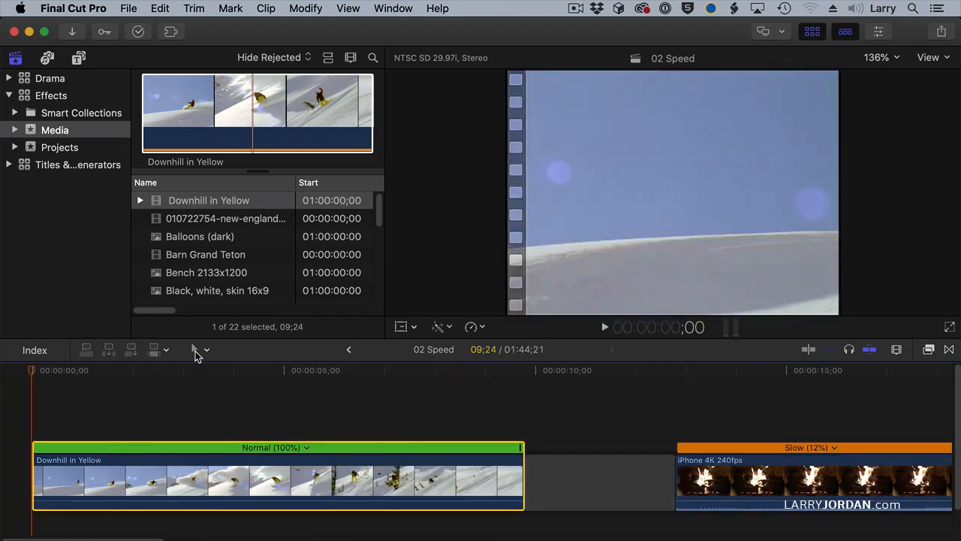
Range-select part of Downhill in Yellow and add a 50% Instant Replay from the Retime menu
click(150, 486)
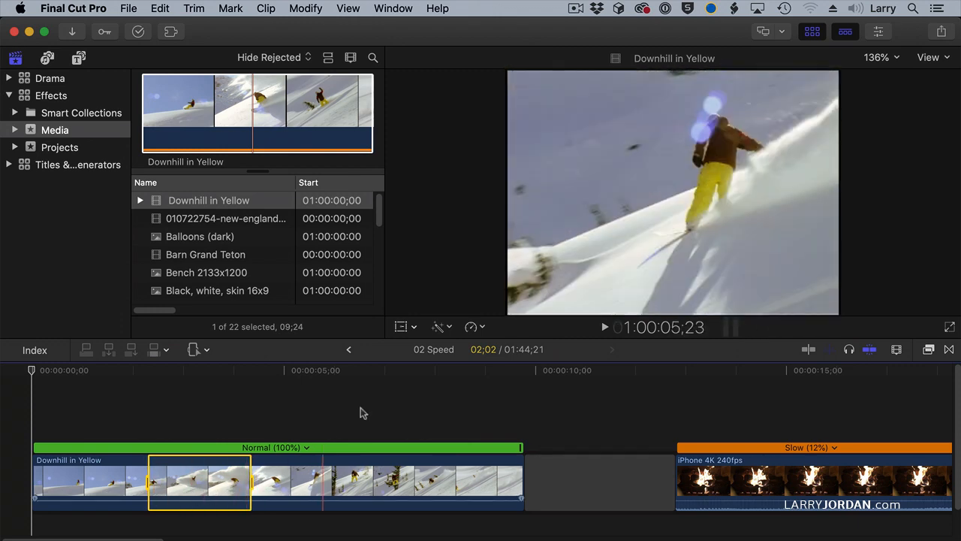
click(439, 327)
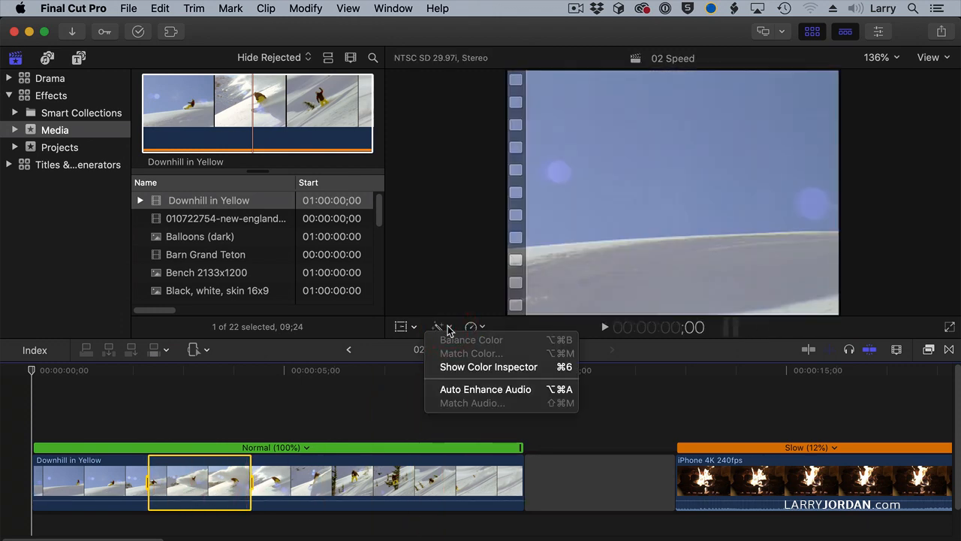
click(470, 327)
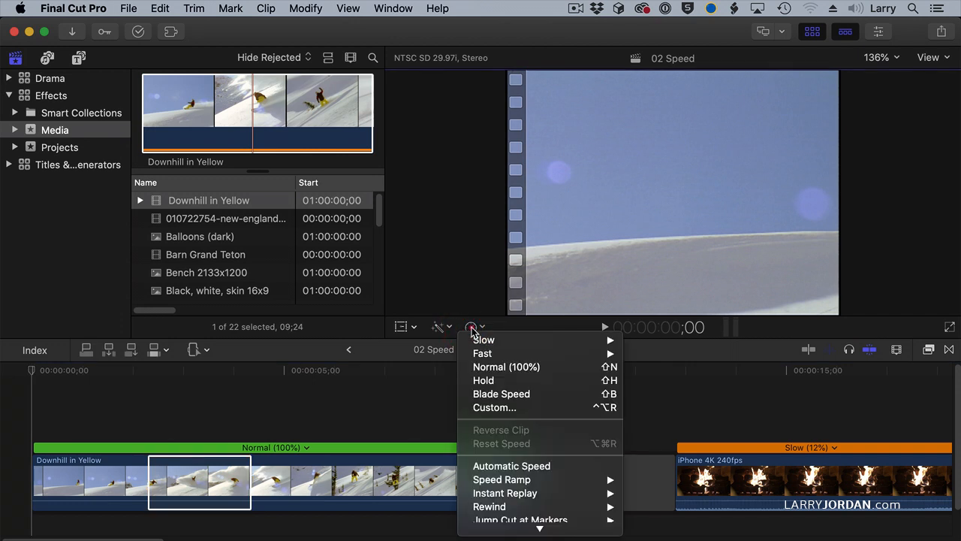
mouse_move(501, 479)
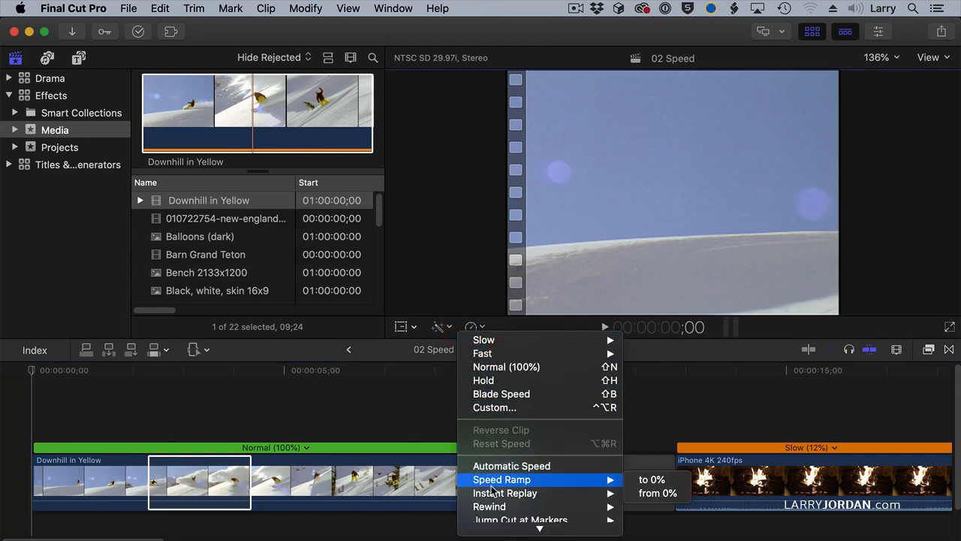
mouse_move(503, 492)
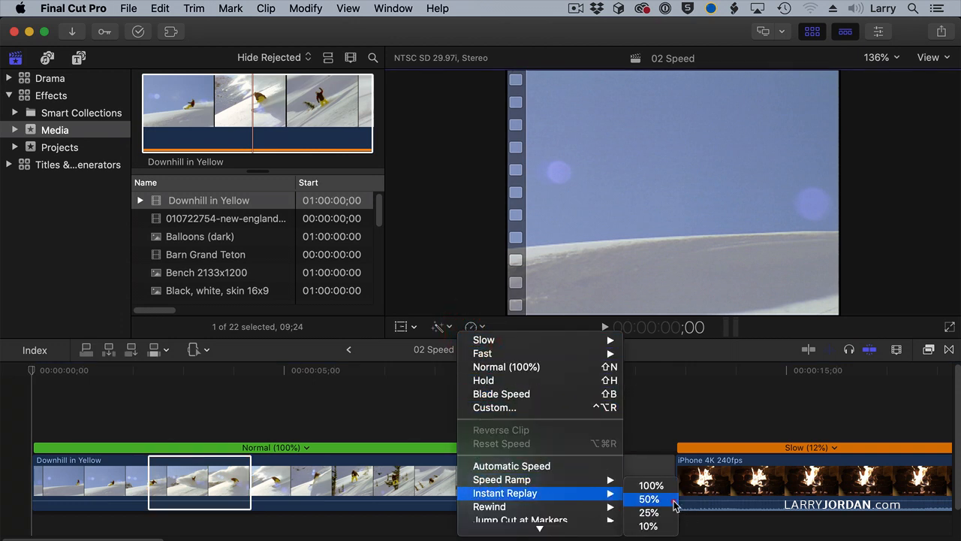
click(649, 493)
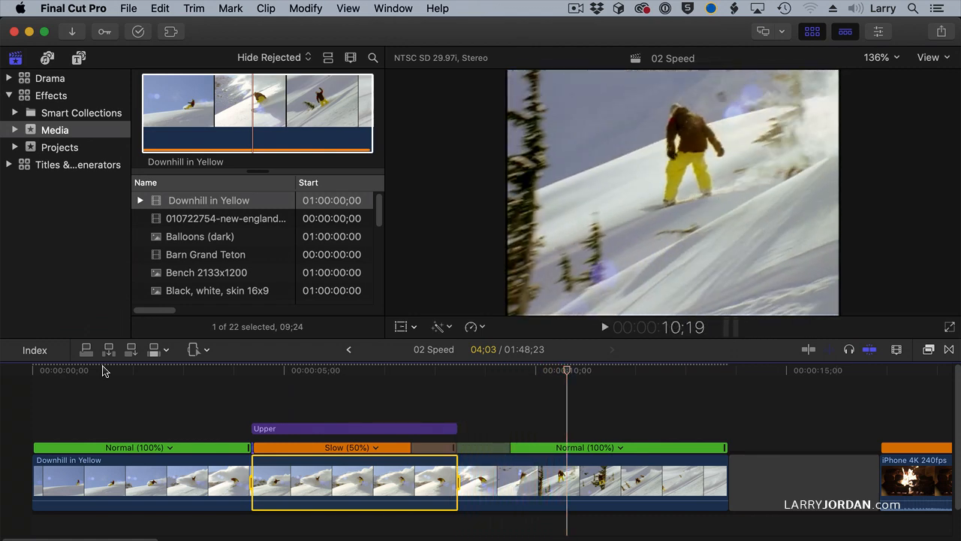
click(170, 369)
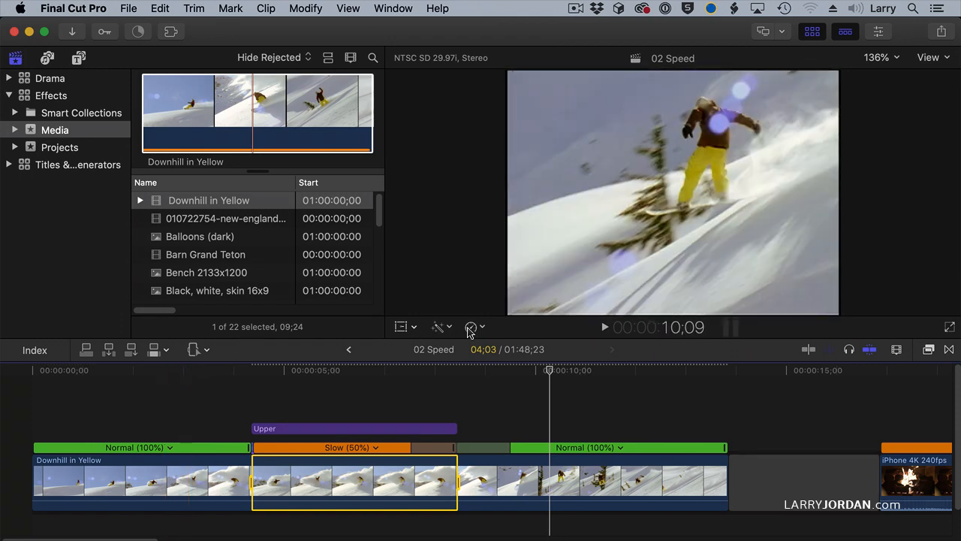
Browse the Retime pop-up and the Modify menu's Retime and Apply Custom Name submenus
click(471, 327)
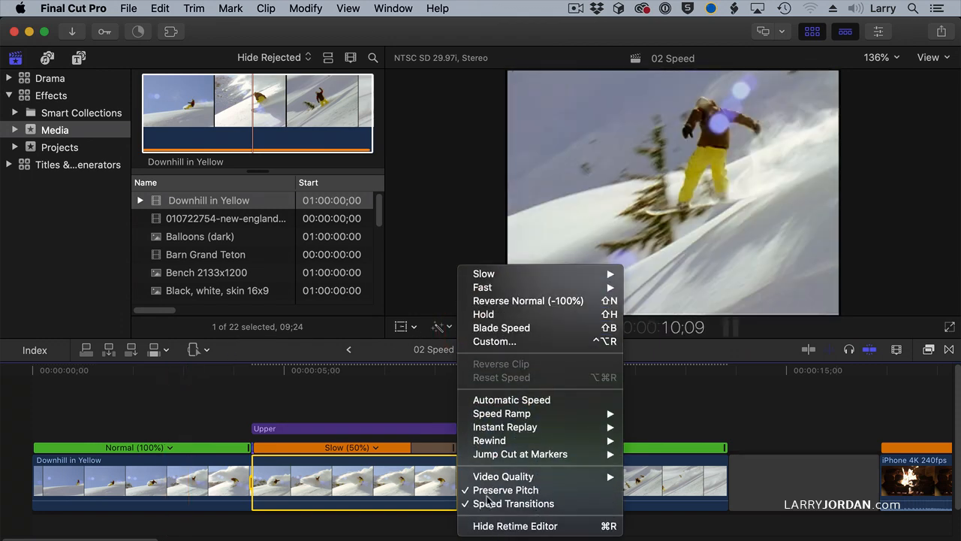
click(307, 9)
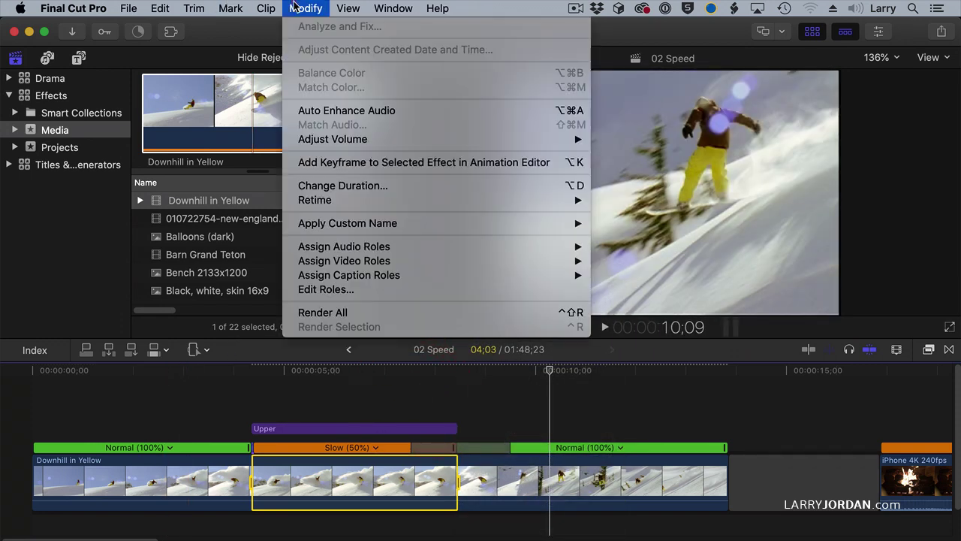
mouse_move(318, 223)
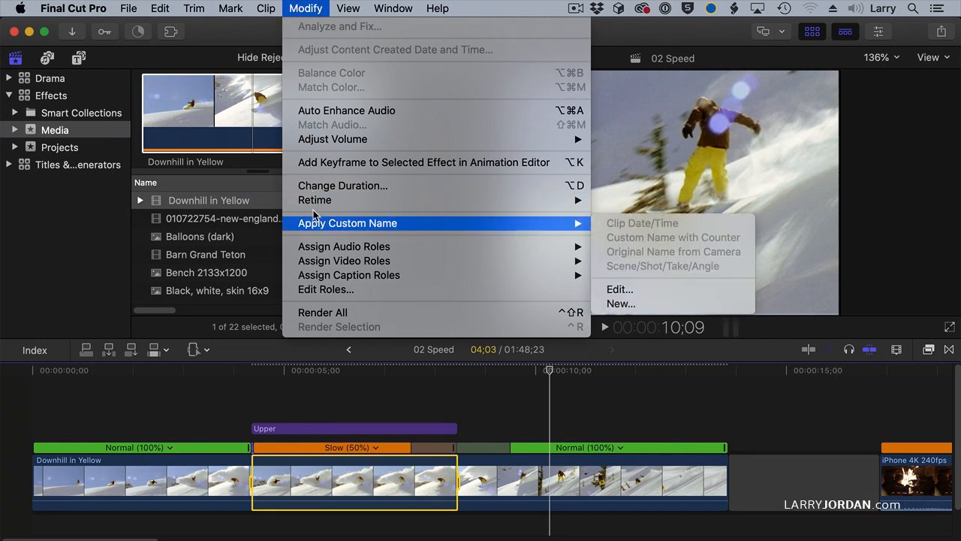